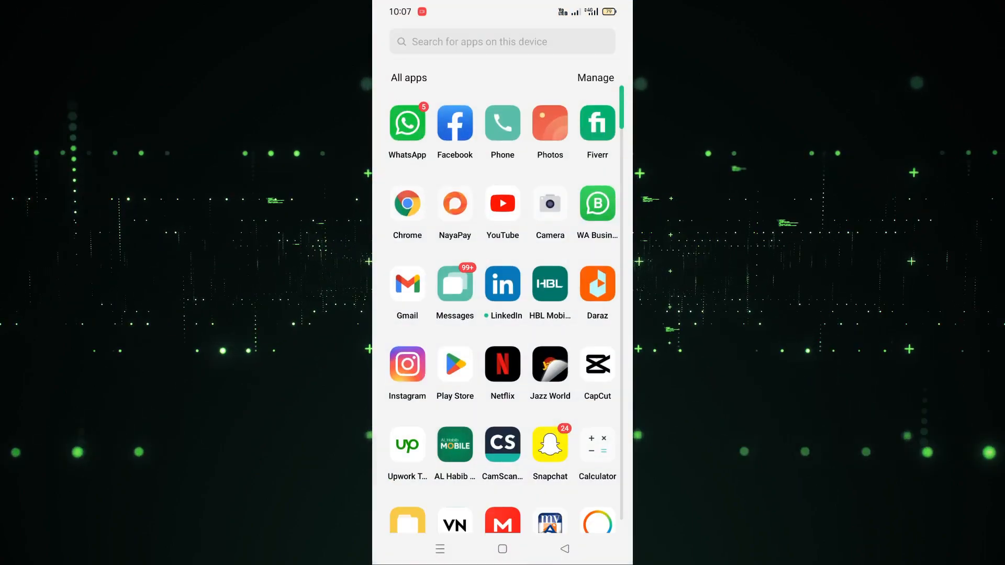
# Step: Scroll the app drawer down to find and launch Photoshop Express
pyautogui.scroll(-3)
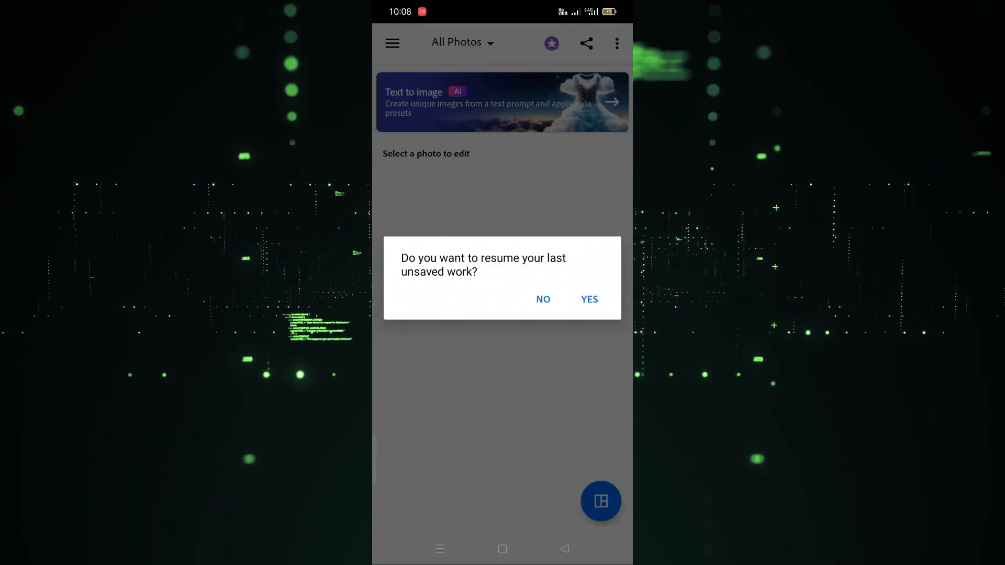
# Step: Dismiss the resume-unsaved-work prompt to reach the photo of the man under the pergola
pyautogui.click(542, 300)
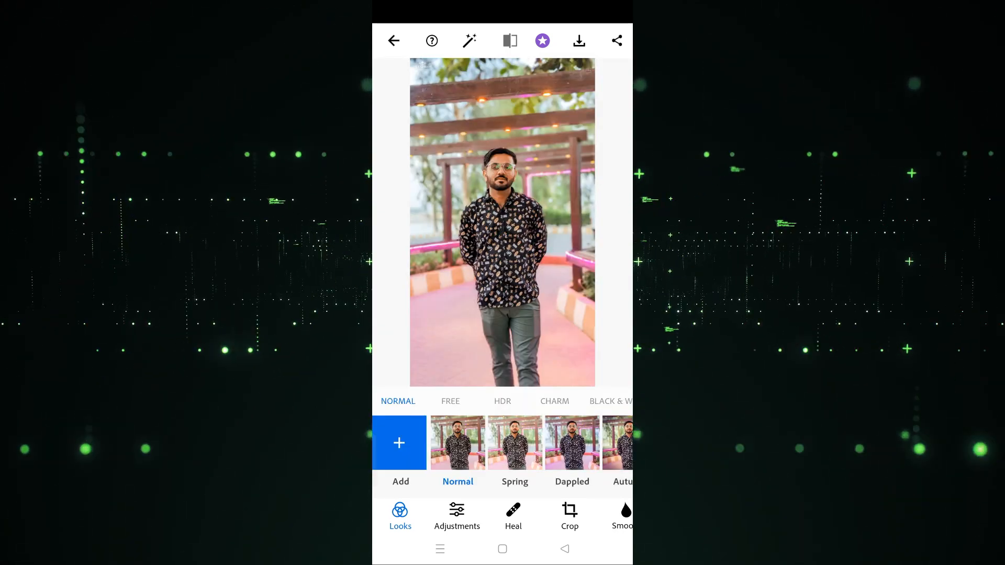
# Step: Start a crop and choose the YouTube Channel Art aspect ratio preset
pyautogui.click(569, 516)
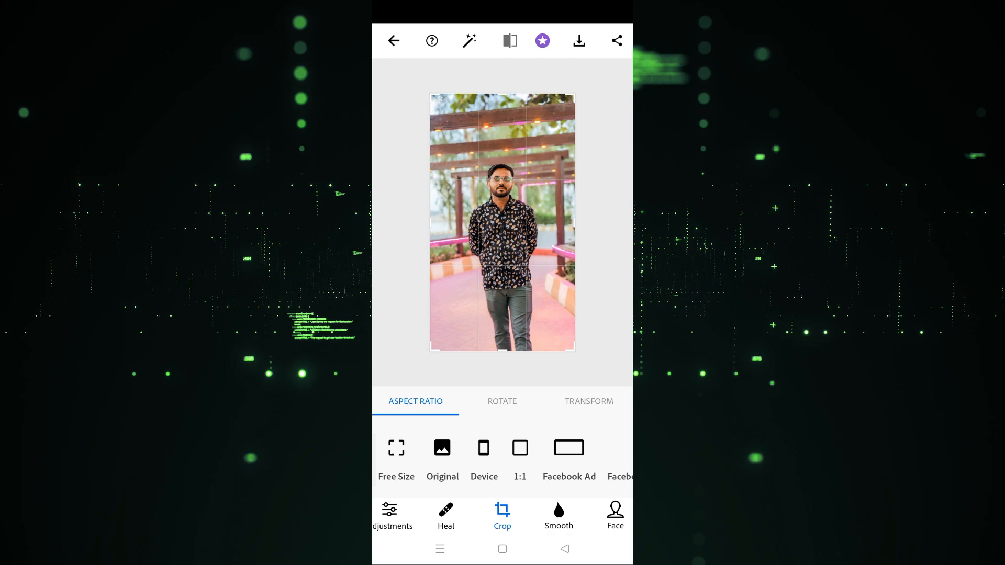
pyautogui.click(483, 447)
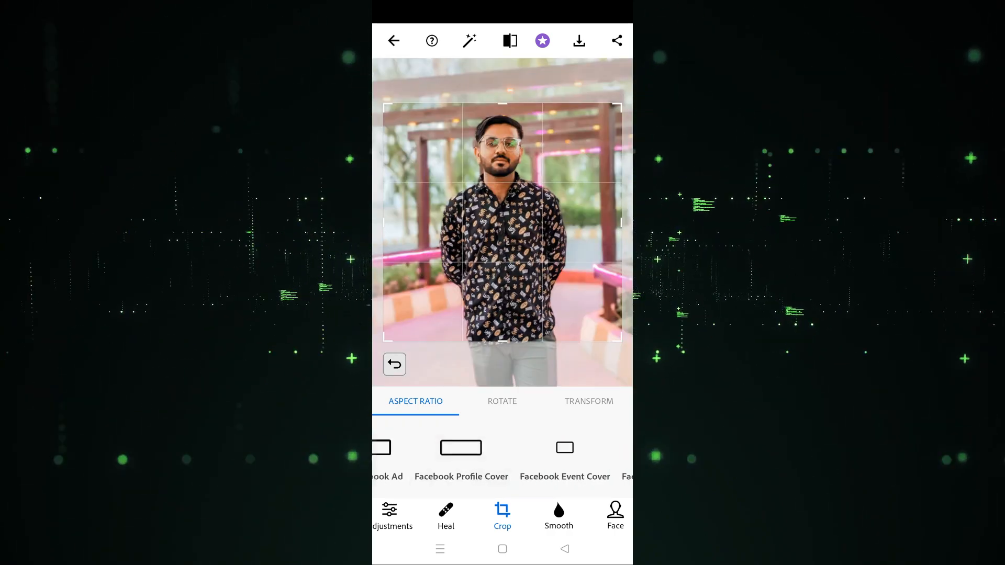
pyautogui.hscroll(-3)
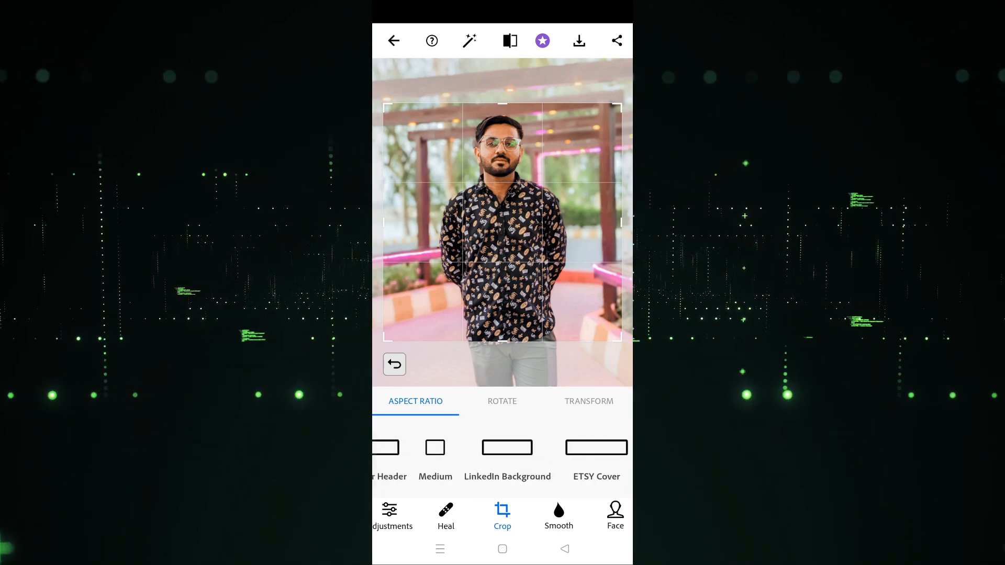
pyautogui.click(434, 447)
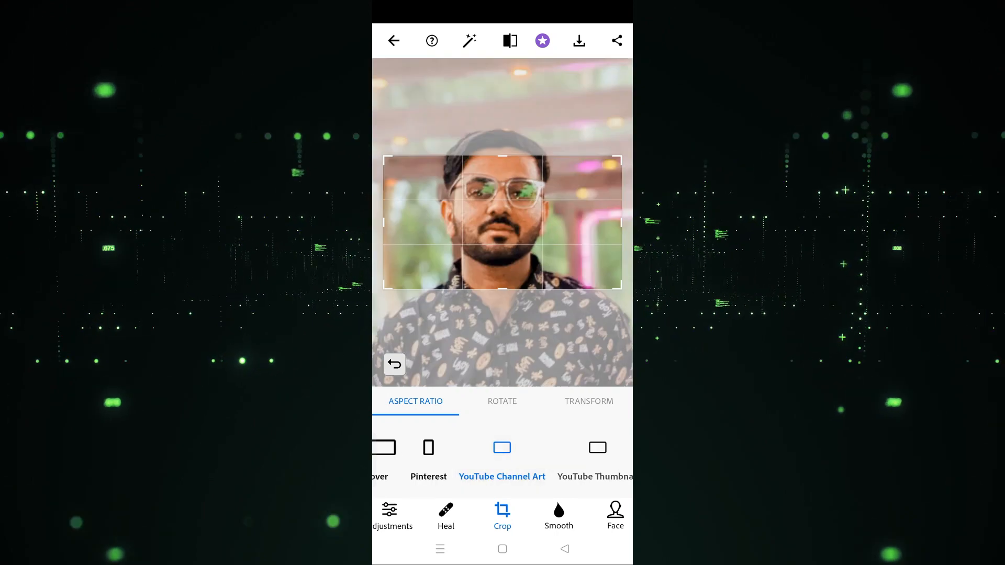
# Step: Scroll the aspect ratio presets further to choose YouTube Thumbnail
pyautogui.hscroll(-3)
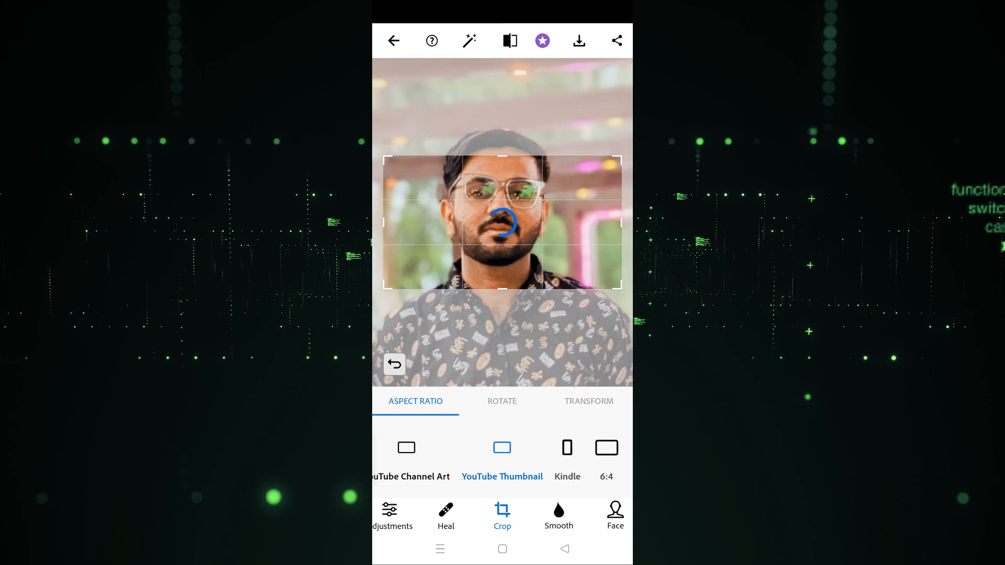
# Step: Open the share screen and scroll through the save and sharing destinations
pyautogui.click(577, 41)
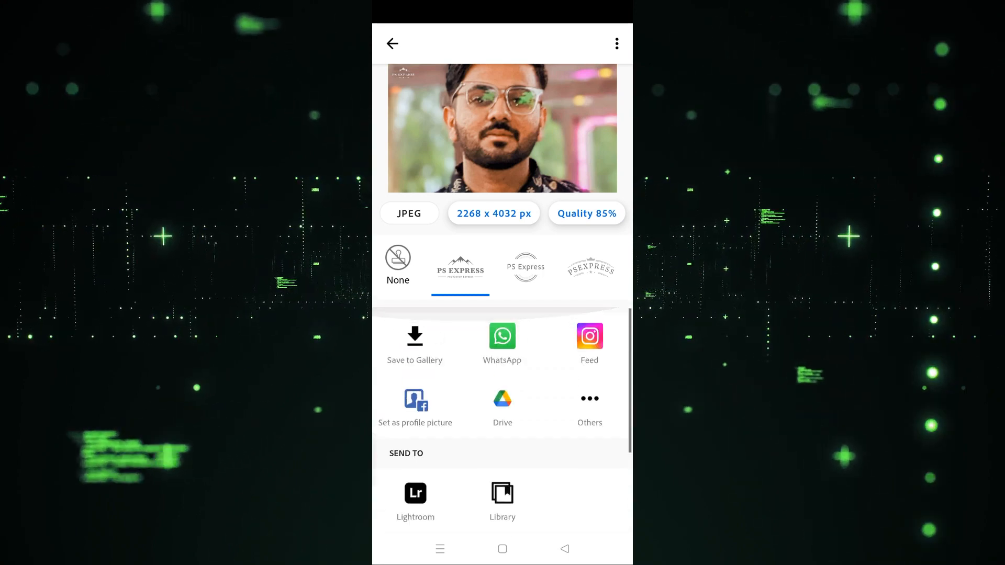
pyautogui.scroll(-3)
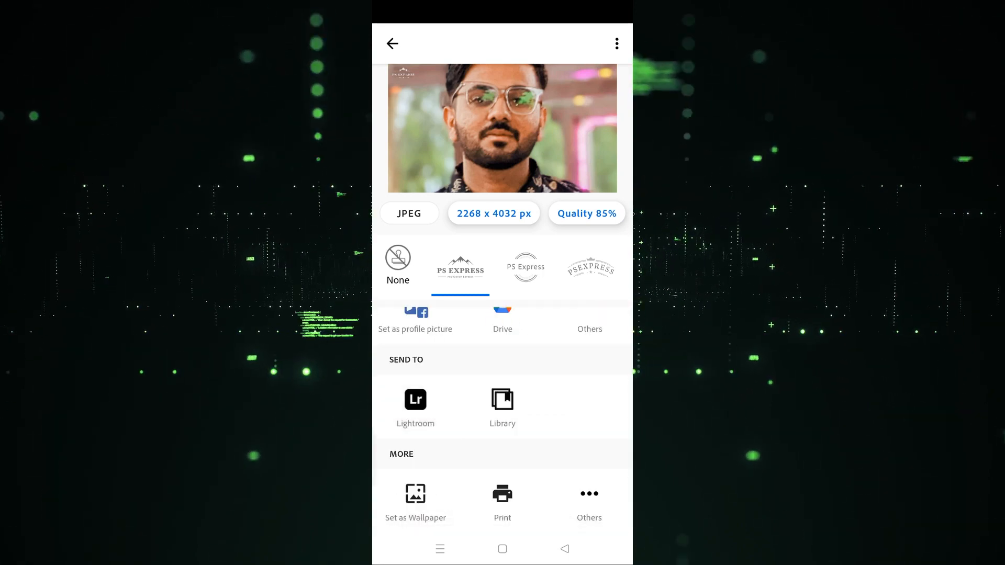